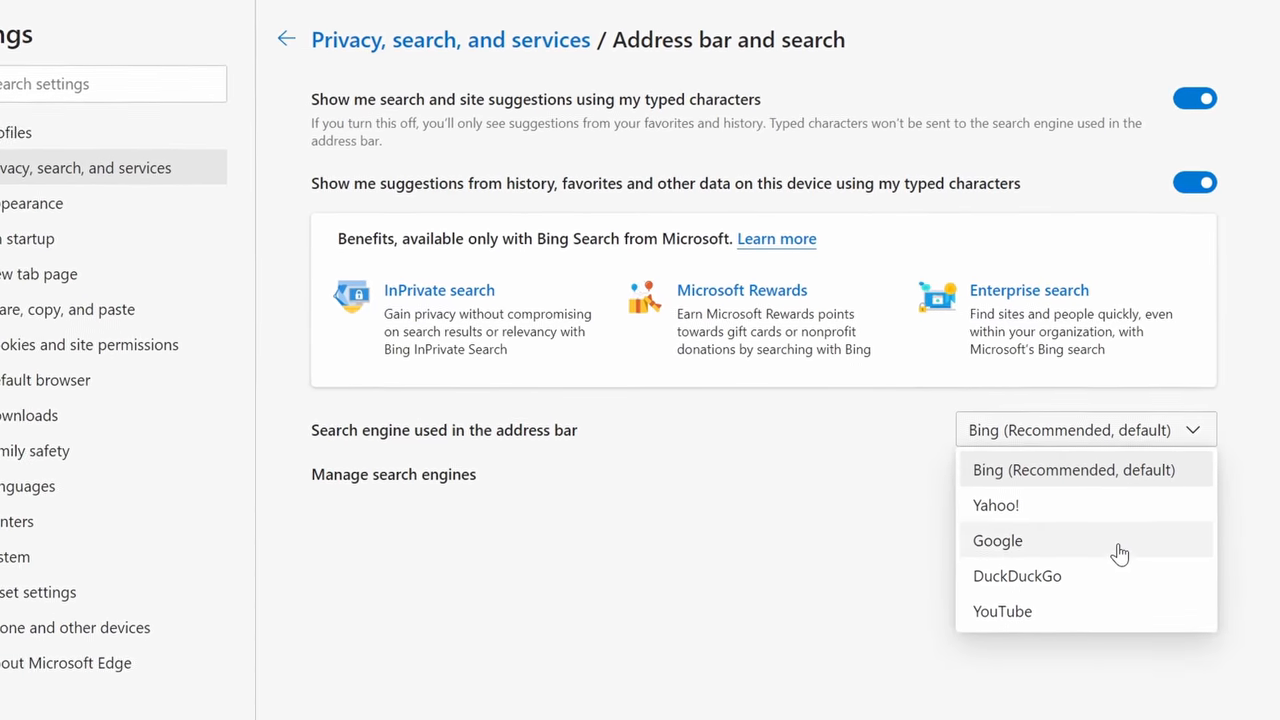
Step: Close the Edge settings window to return to the Windows desktop
{"action": "left_click", "coordinate": [997, 541]}
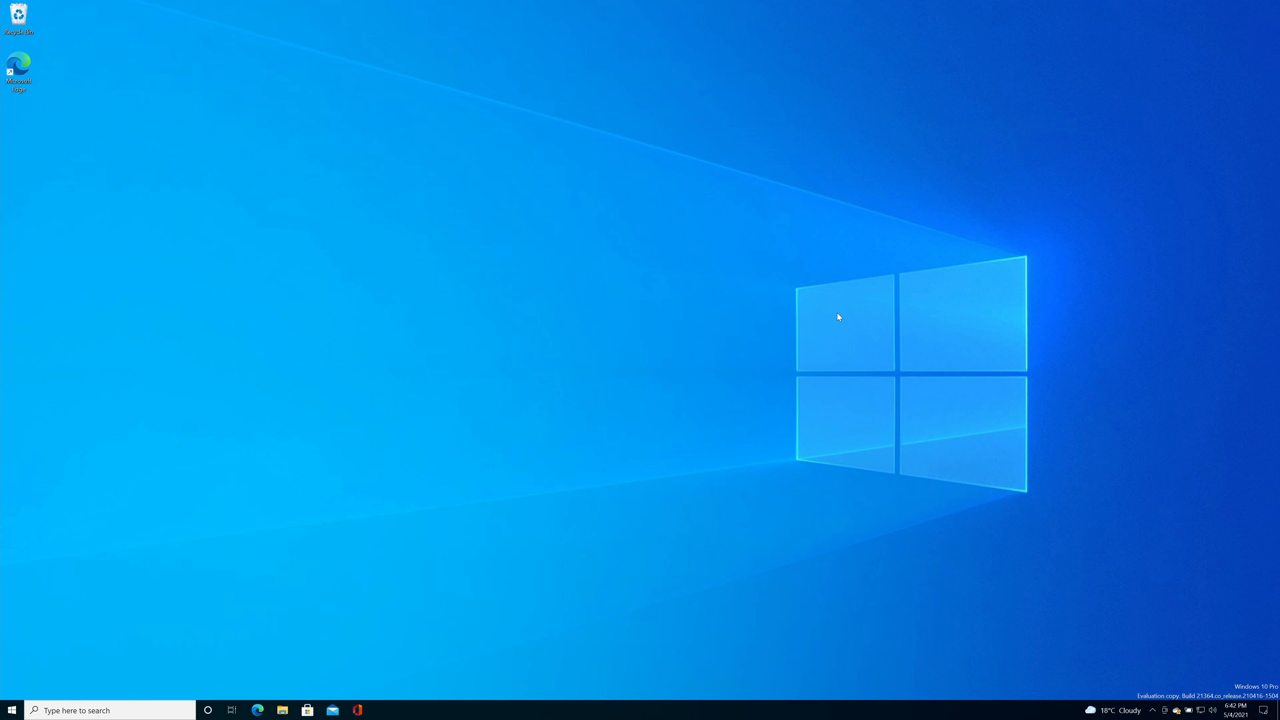
{"action": "mouse_move", "coordinate": [62, 94]}
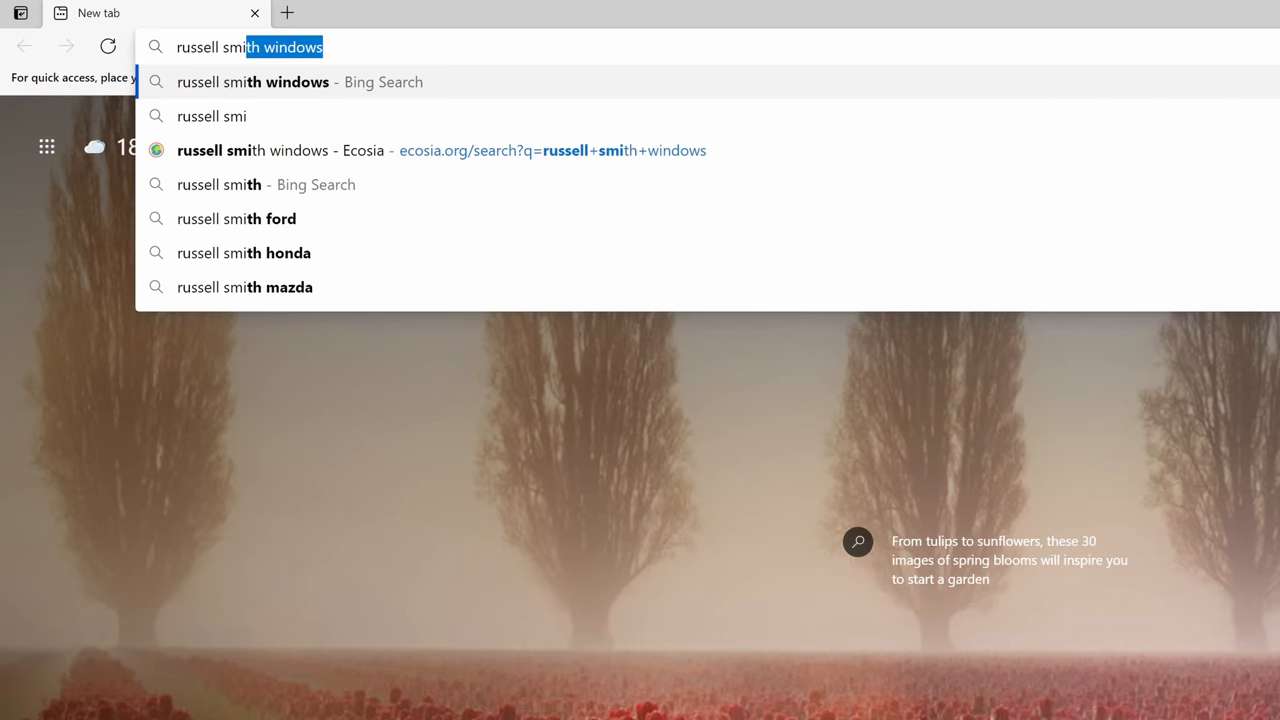
Step: Run the suggested address-bar search on Bing, then reach for the browser settings menu
{"action": "left_click", "coordinate": [253, 82]}
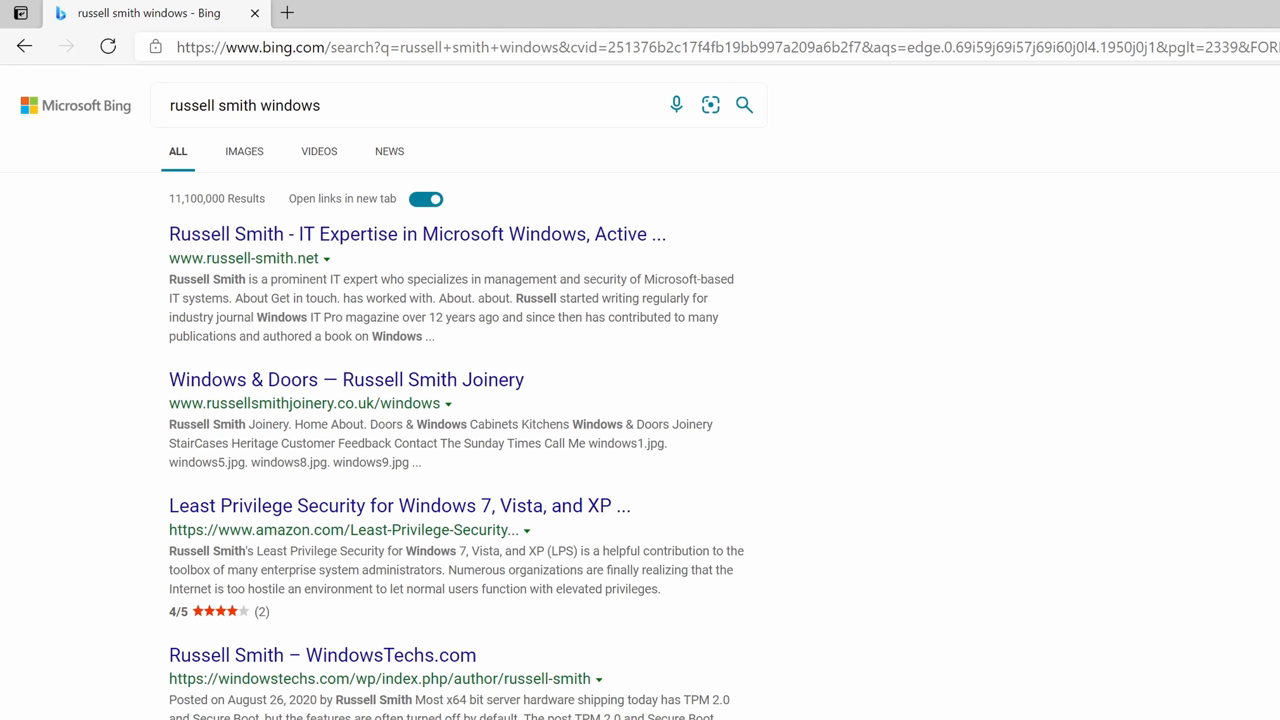
{"action": "left_click", "coordinate": [1259, 44]}
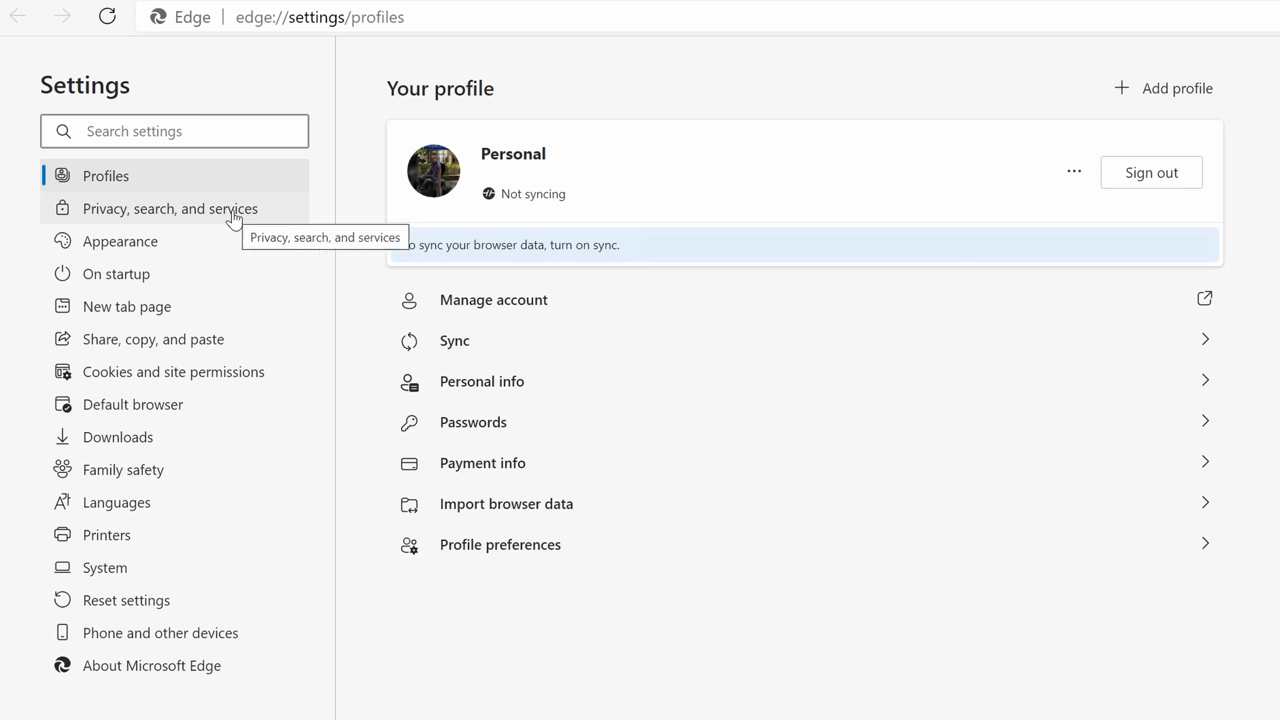
Step: Go to Privacy, search, and services and open Address bar and search
{"action": "left_click", "coordinate": [169, 208]}
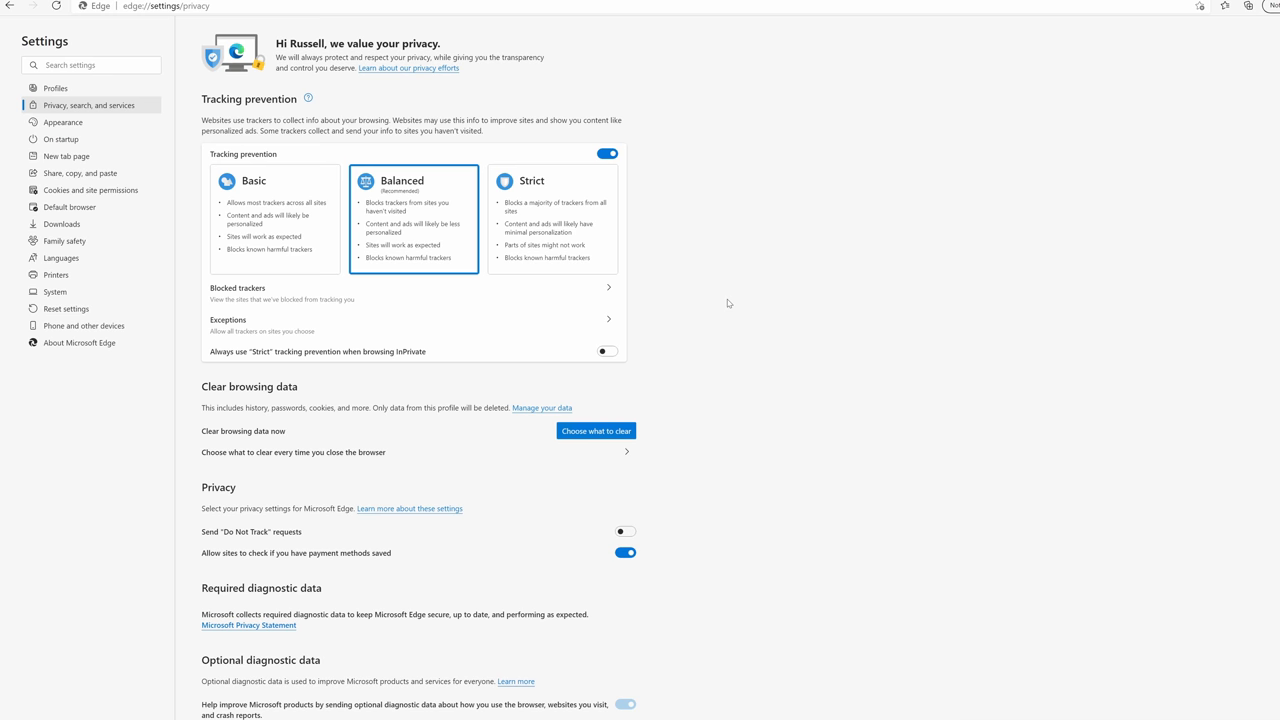
{"action": "scroll", "scroll_direction": "down", "scroll_amount": 3}
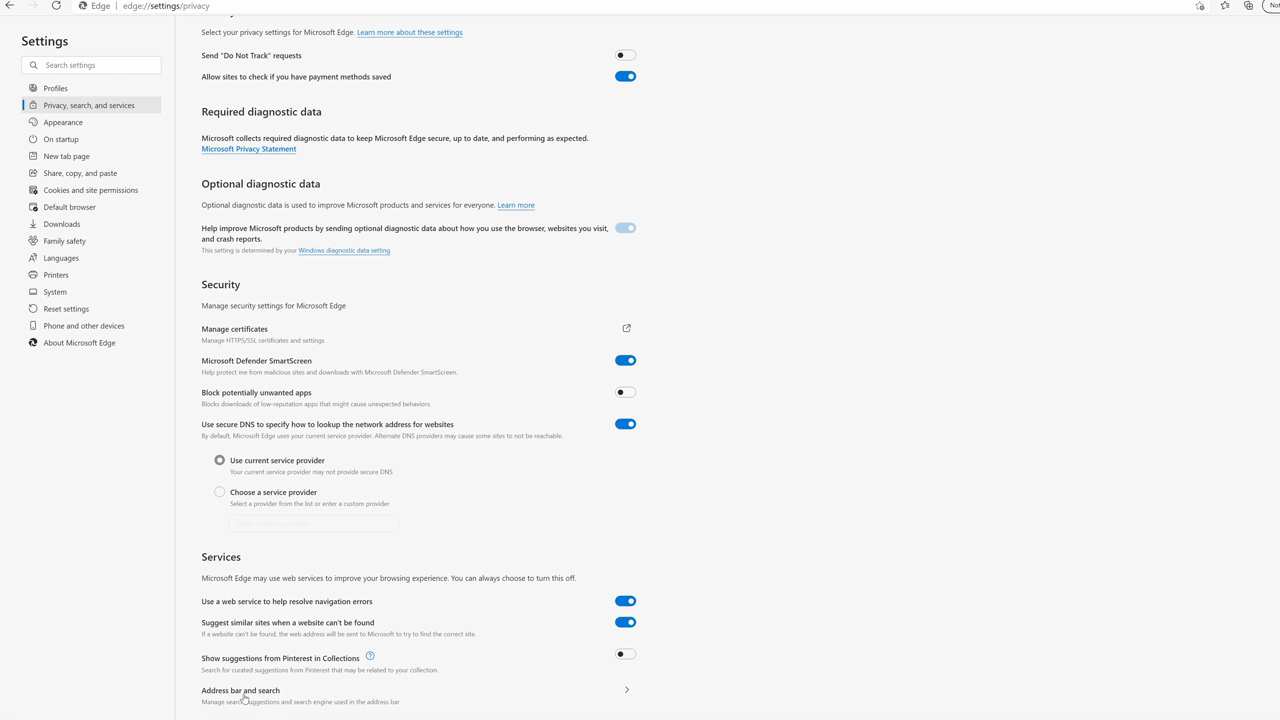
{"action": "left_click", "coordinate": [240, 691]}
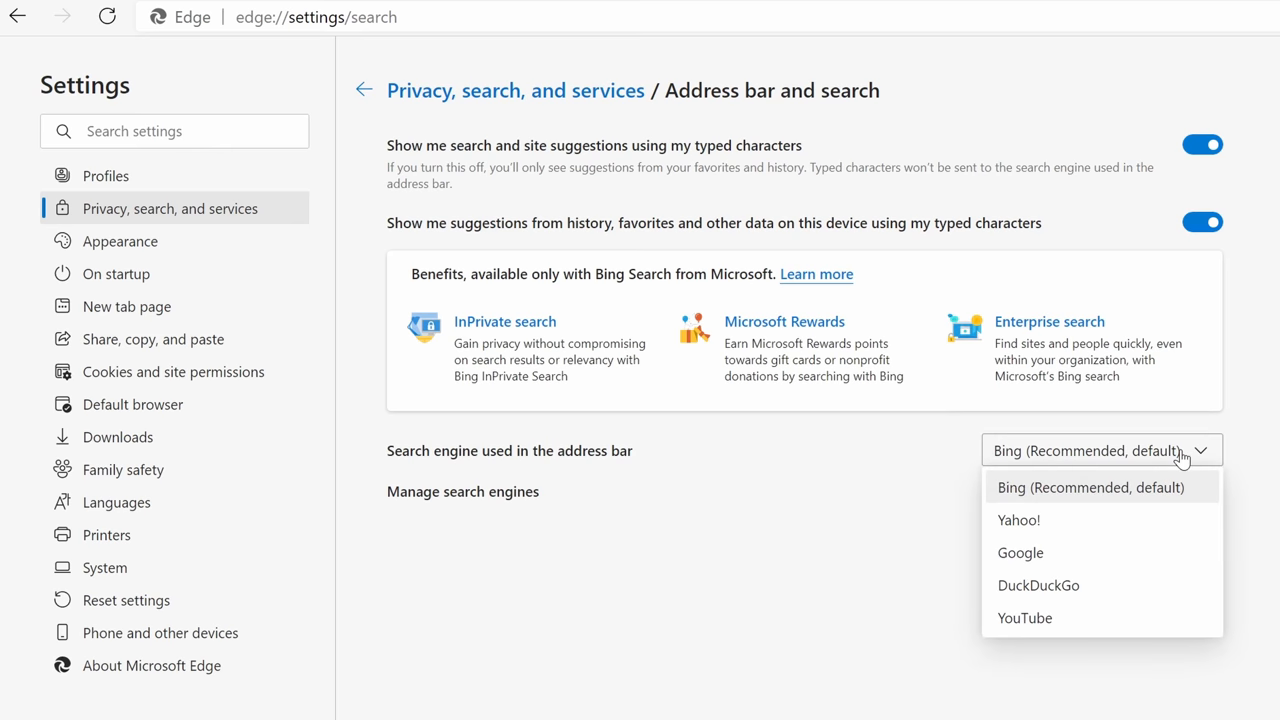
Step: Set Google as the address-bar search engine, check Manage search engines, and start a new tab
{"action": "left_click", "coordinate": [1020, 553]}
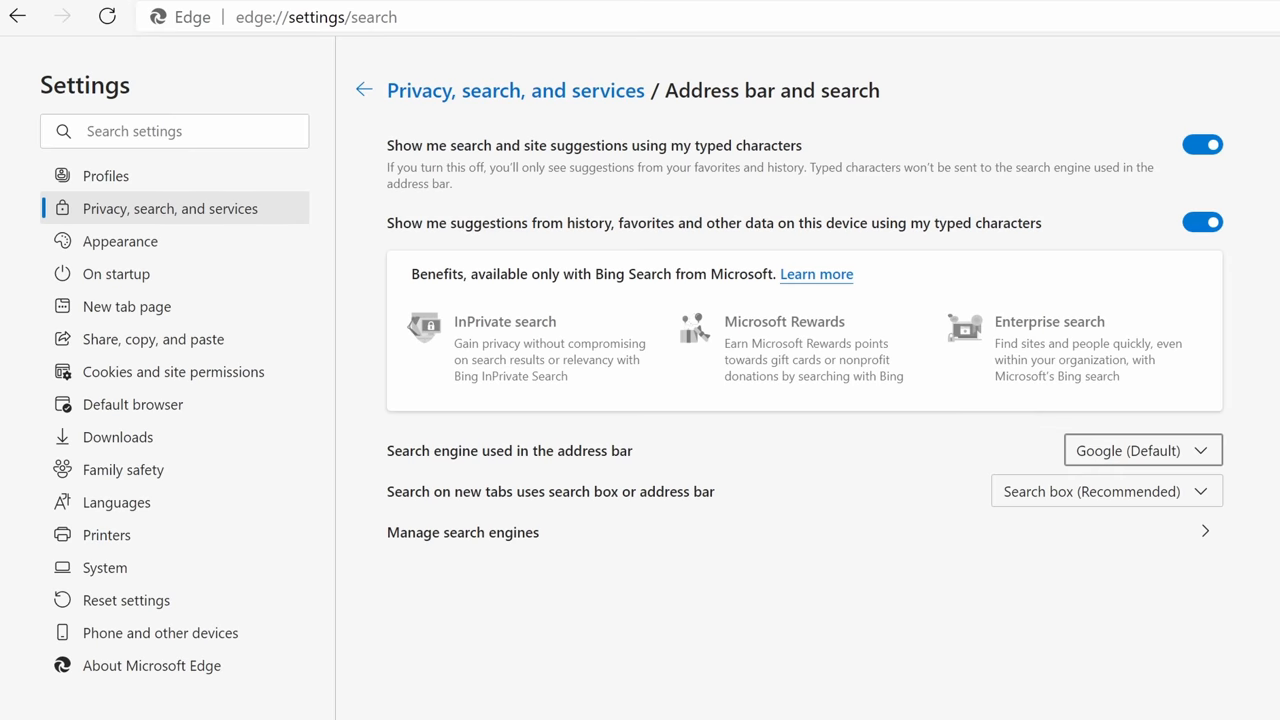
{"action": "mouse_move", "coordinate": [502, 544]}
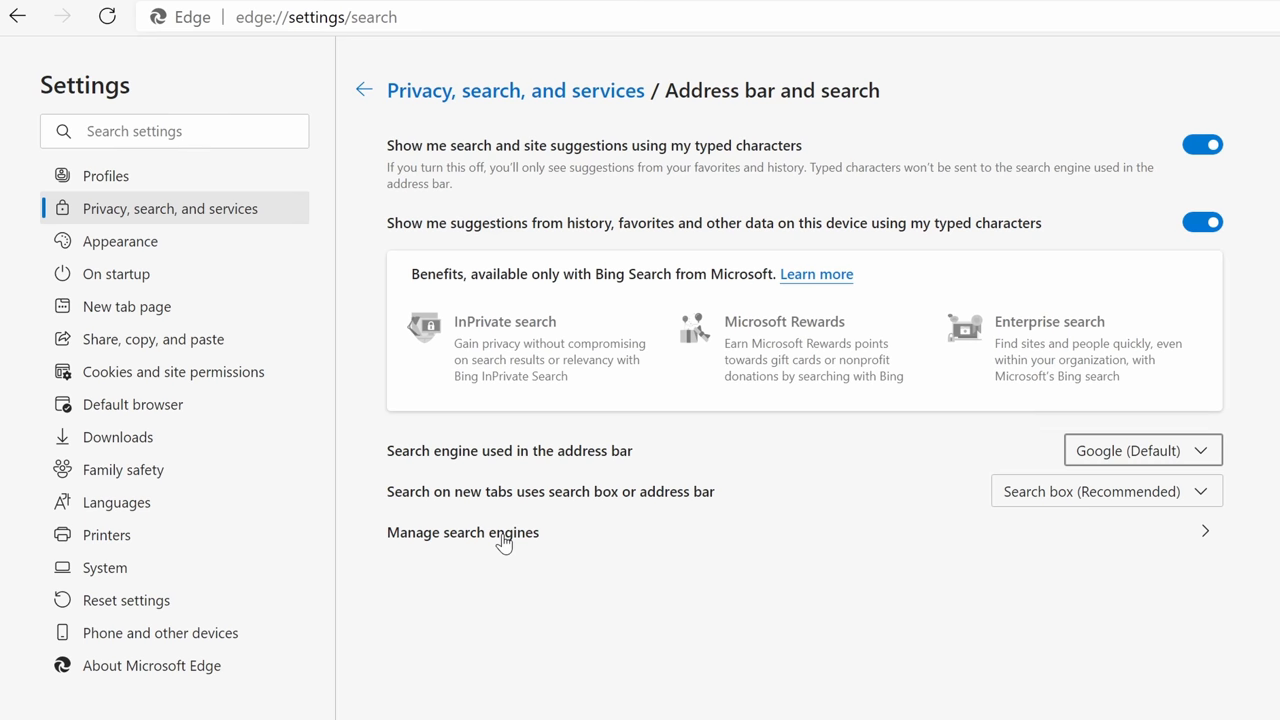
{"action": "left_click", "coordinate": [463, 532]}
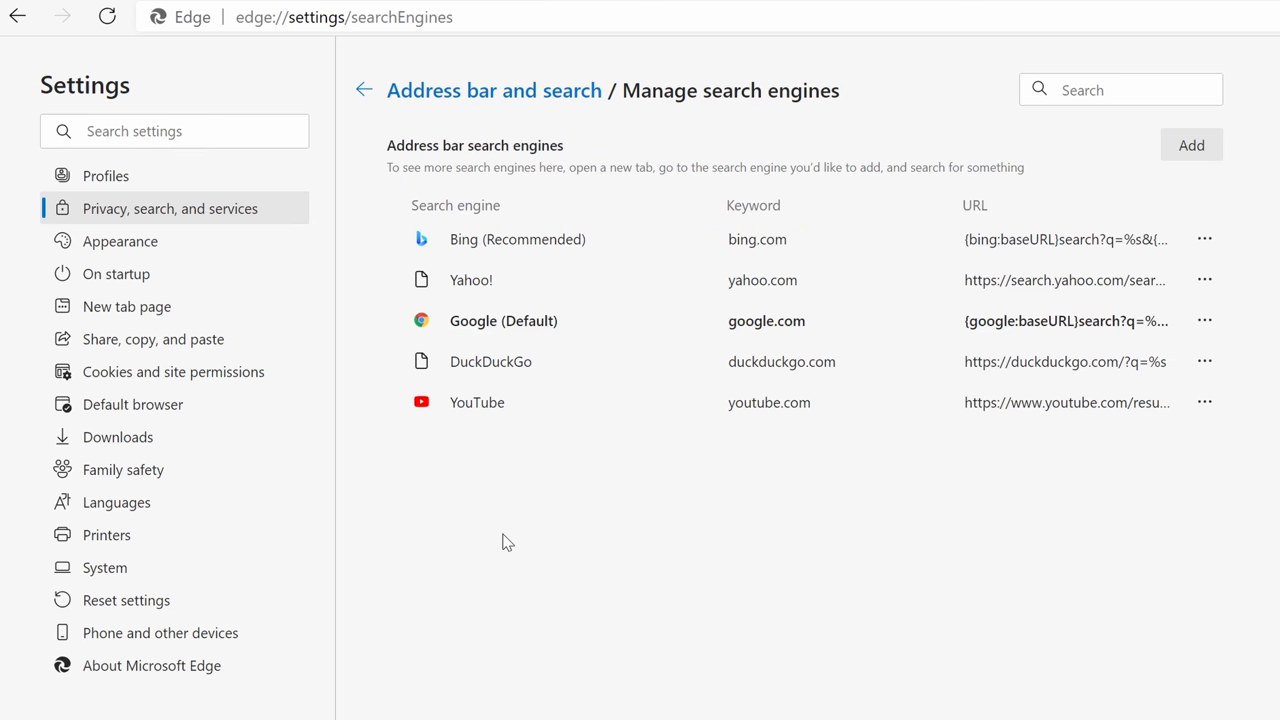
{"action": "left_click", "coordinate": [679, 14]}
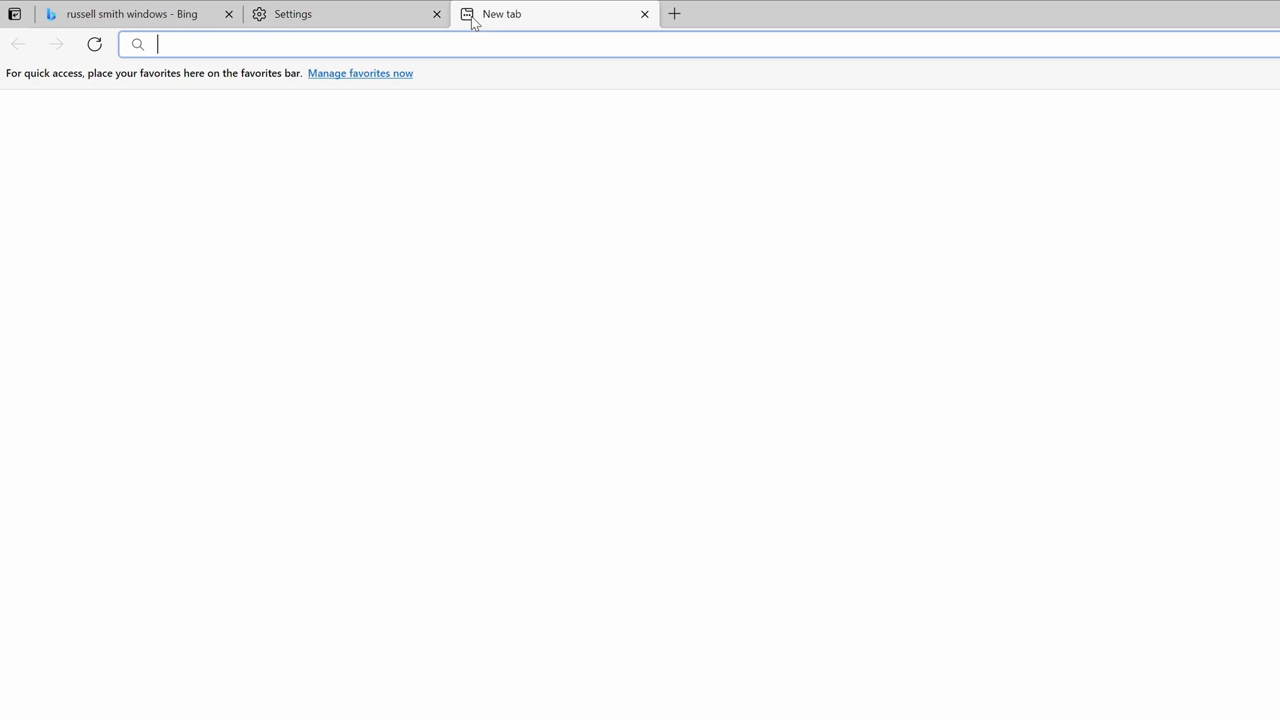
{"action": "type", "text": "www.ec"}
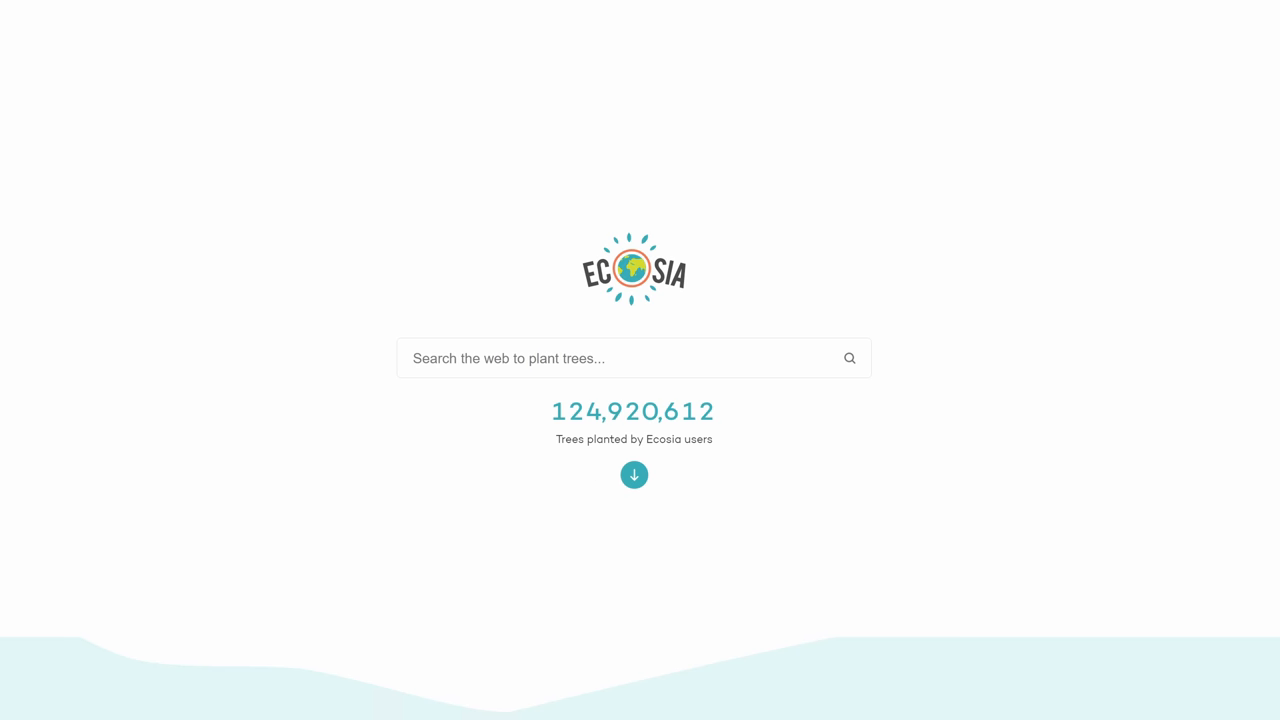
{"action": "type", "text": "russell sm"}
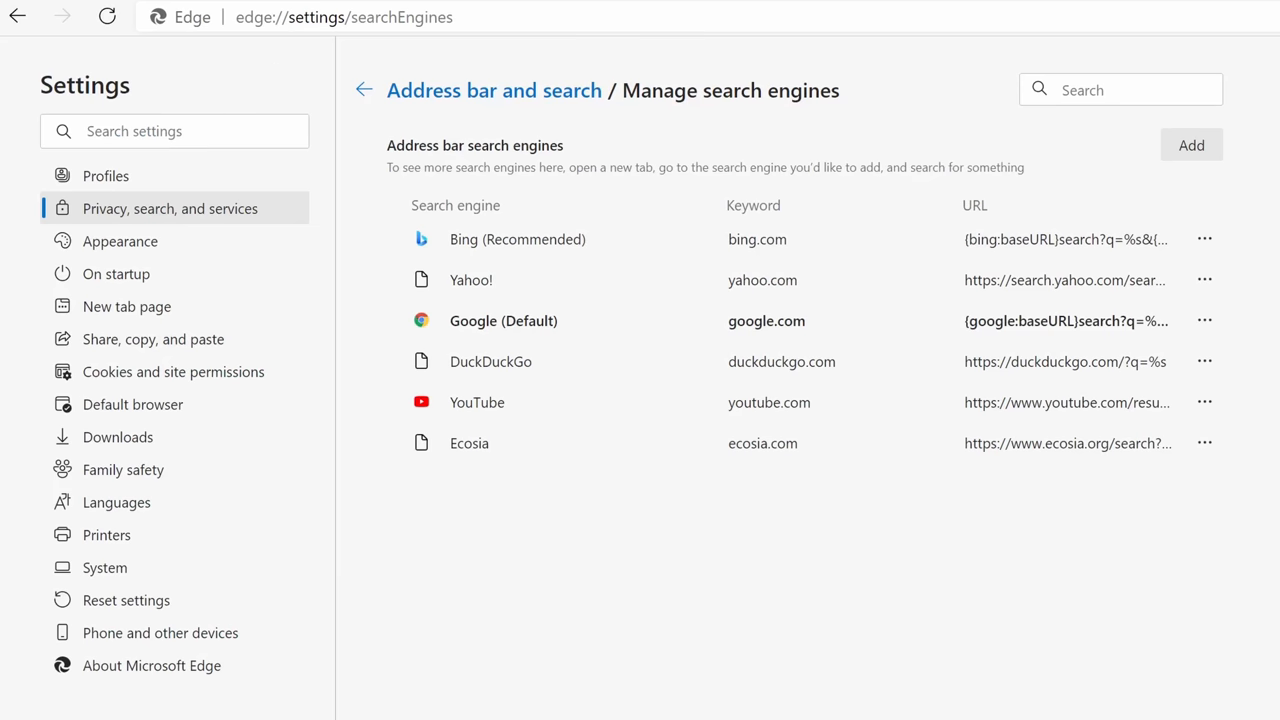
{"action": "mouse_move", "coordinate": [469, 443]}
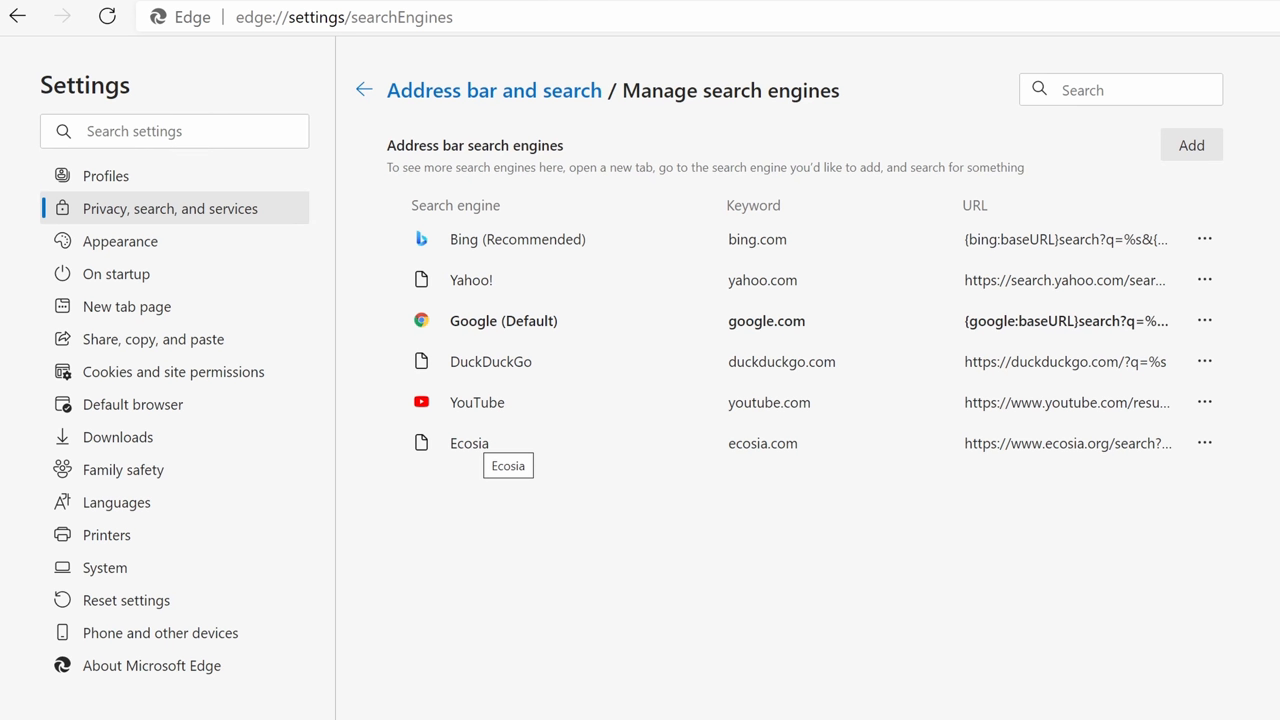
{"action": "mouse_move", "coordinate": [507, 124]}
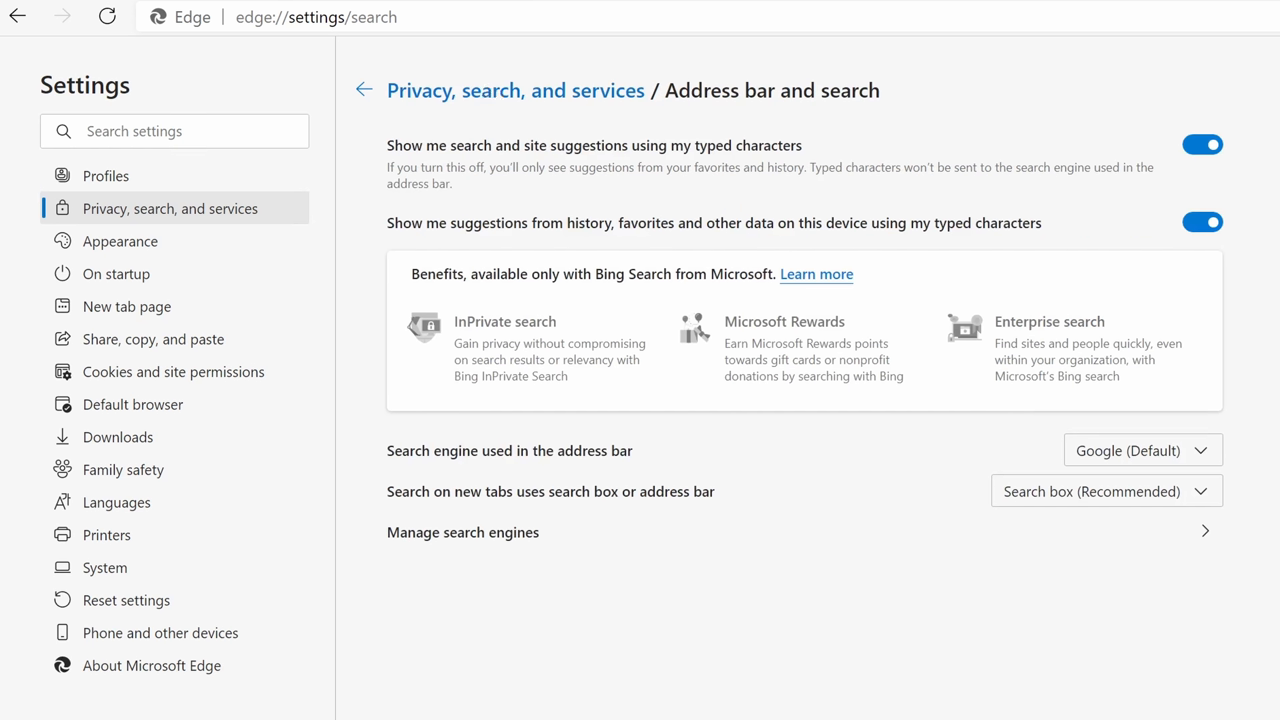
{"action": "mouse_move", "coordinate": [1208, 447]}
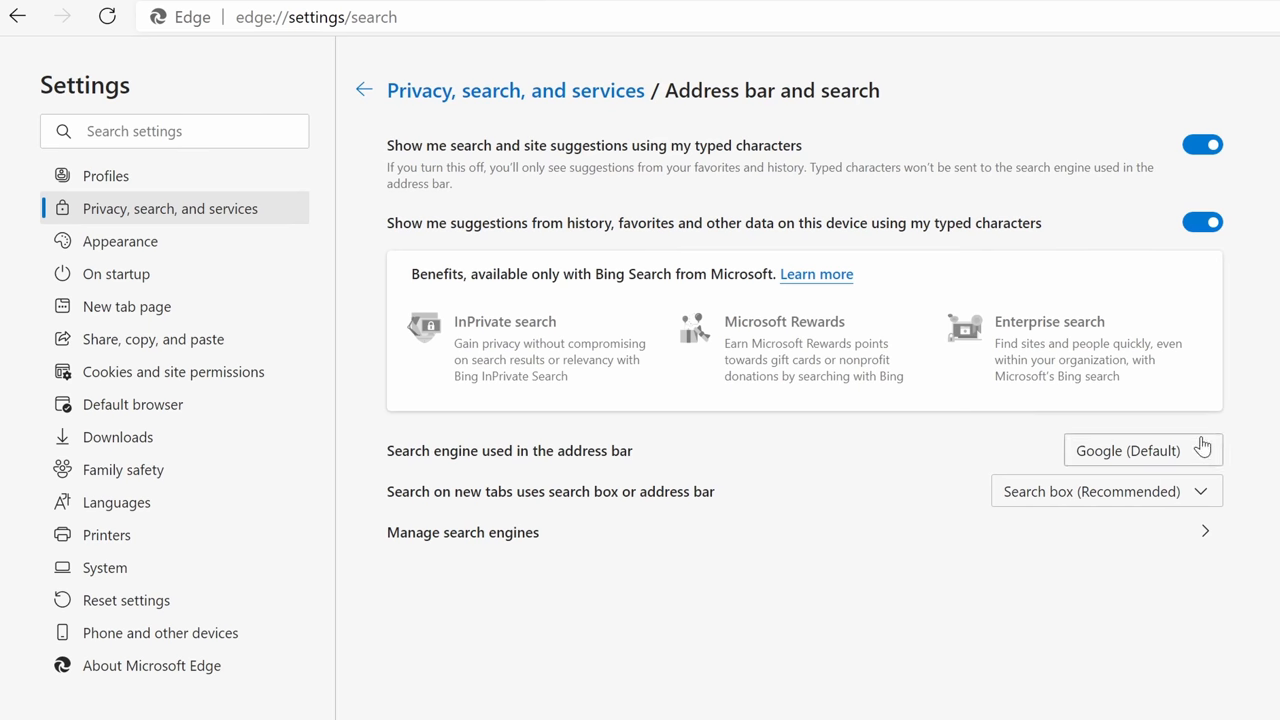
Step: Pick a new default from the address-bar search engine dropdown now listing Ecosia
{"action": "left_click", "coordinate": [1140, 450]}
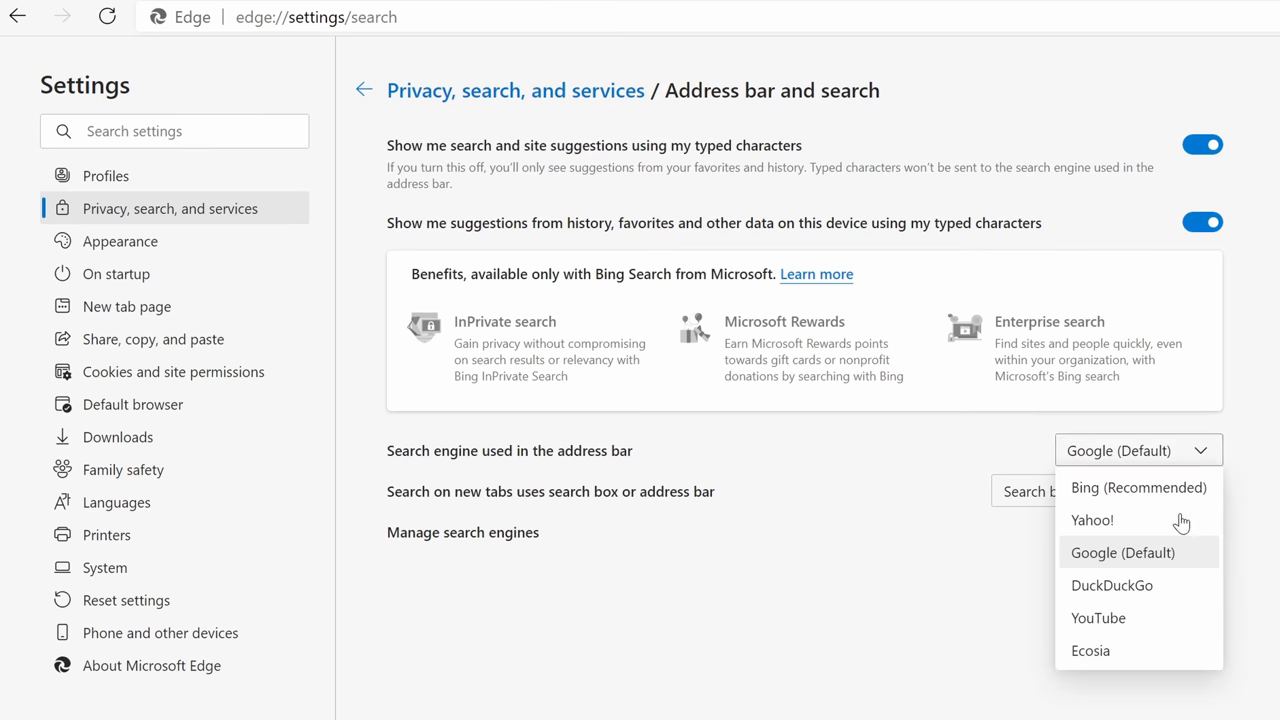
{"action": "left_click", "coordinate": [1092, 651]}
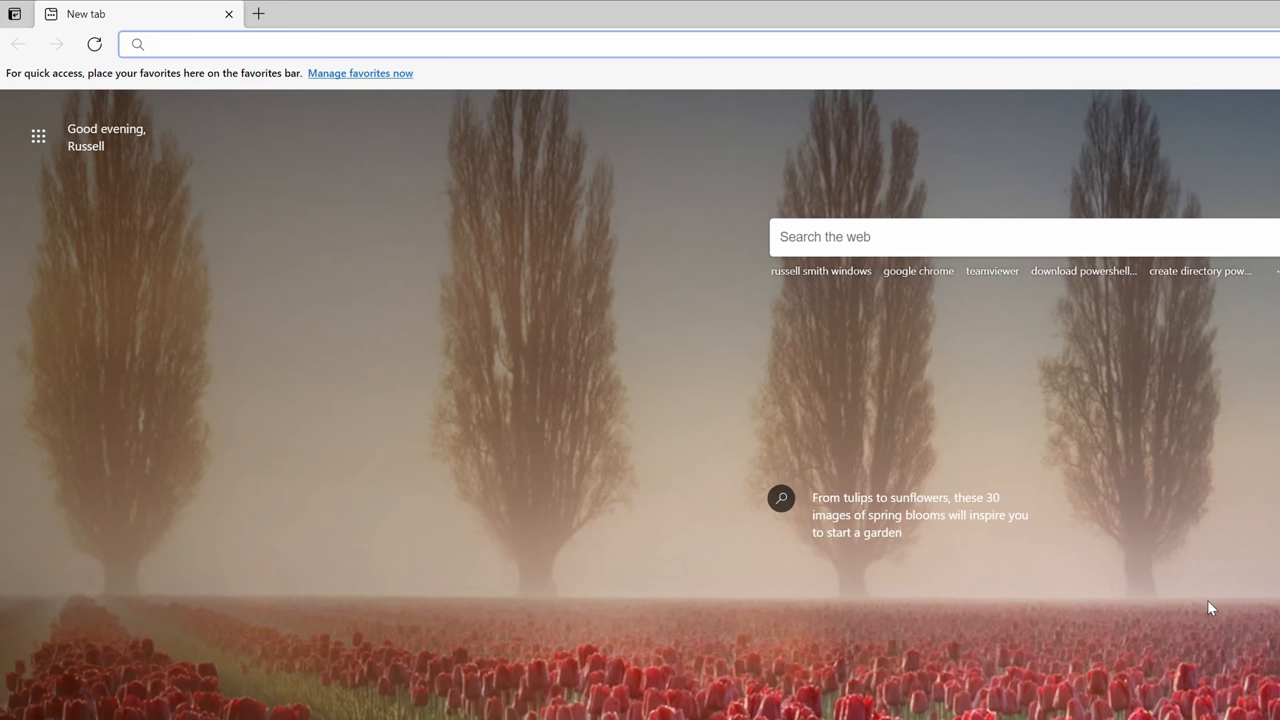
Step: Search 'joe biden' from the address bar and subscribe to the YouTube channel
{"action": "type", "text": "joe biden"}
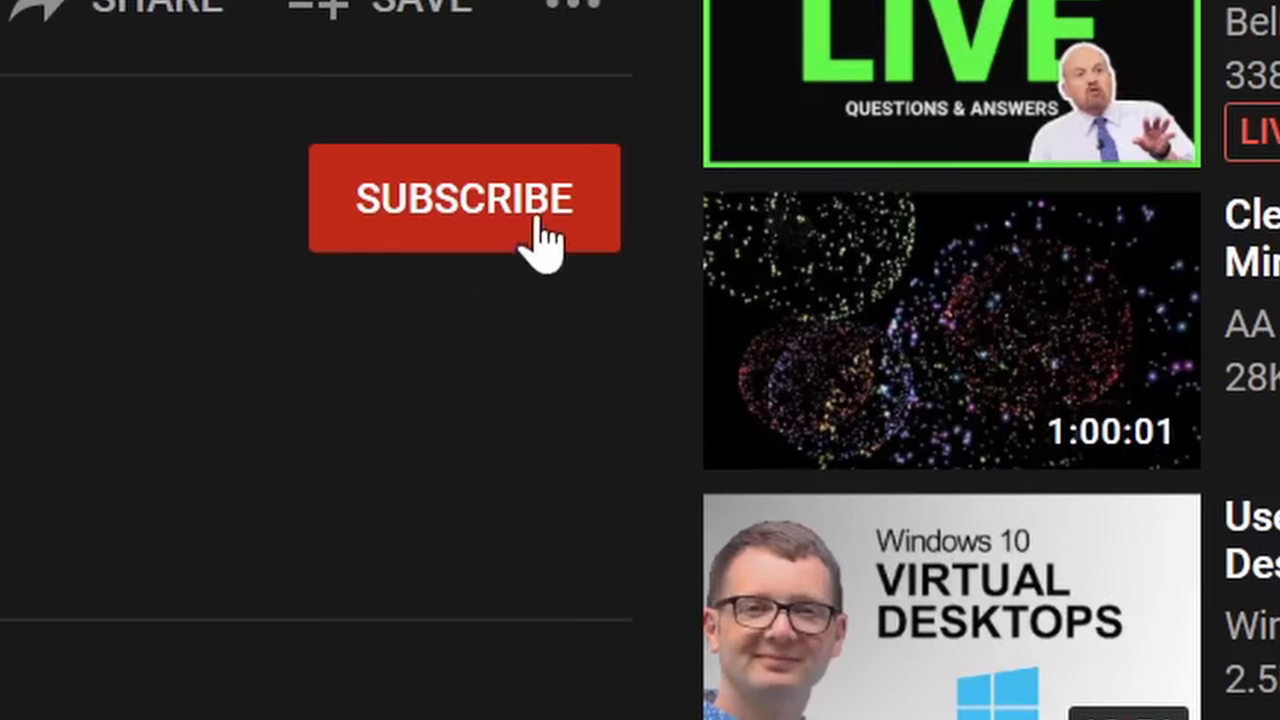
{"action": "left_click", "coordinate": [463, 197]}
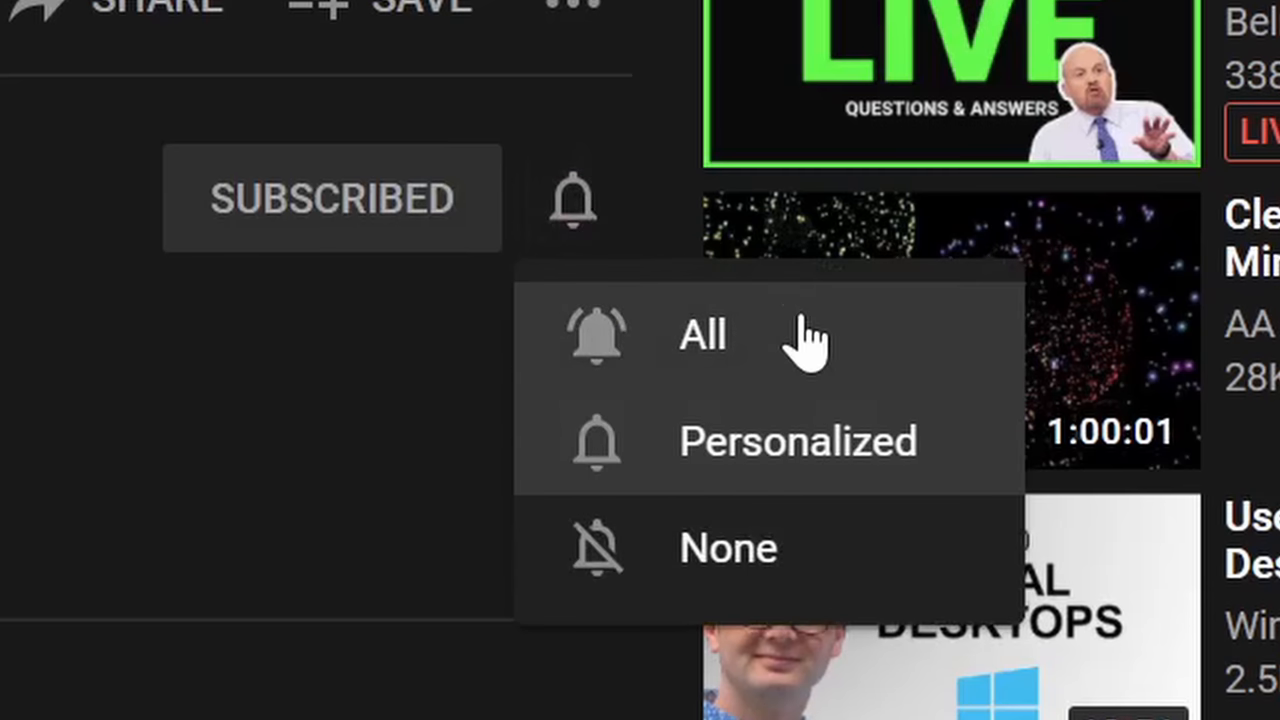